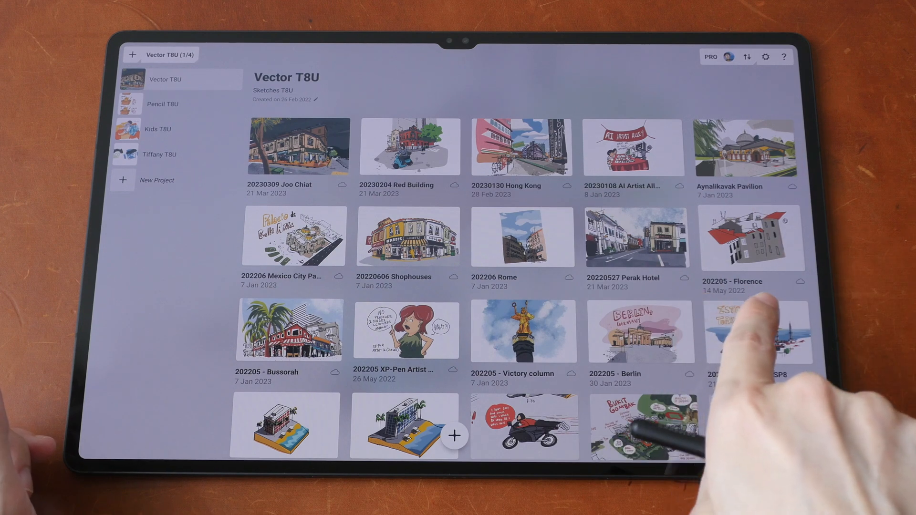
# Step: Switch the gallery from the Vector T8U project to the Kids T8U project
pyautogui.click(156, 129)
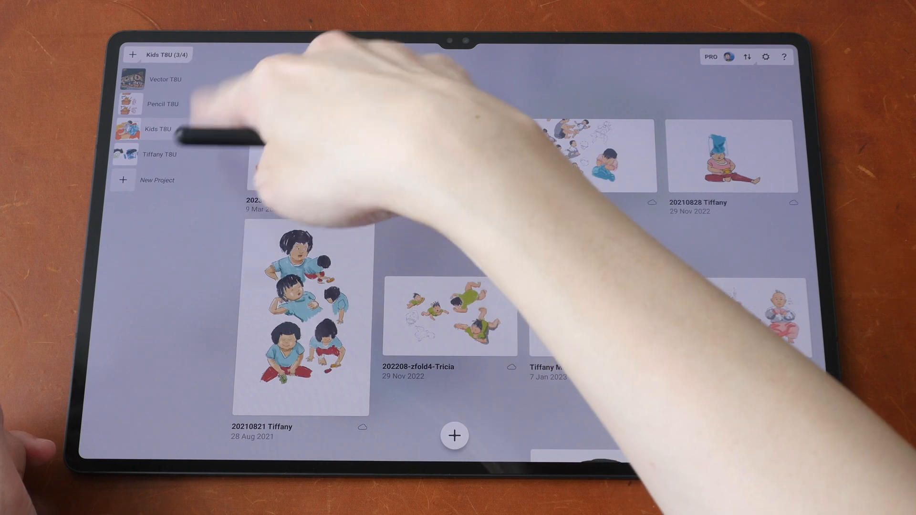
pyautogui.click(164, 79)
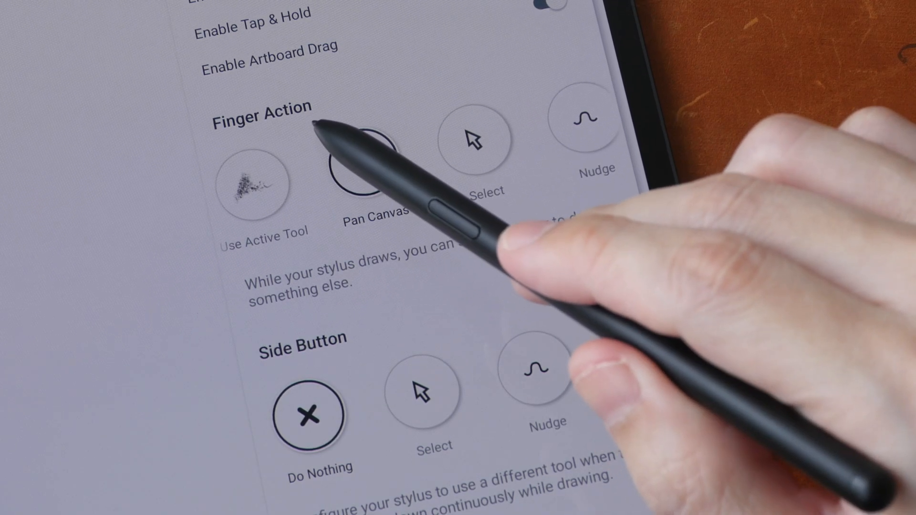
# Step: Set Finger Action to Pan Canvas and leave Side Button on Do Nothing
pyautogui.click(364, 160)
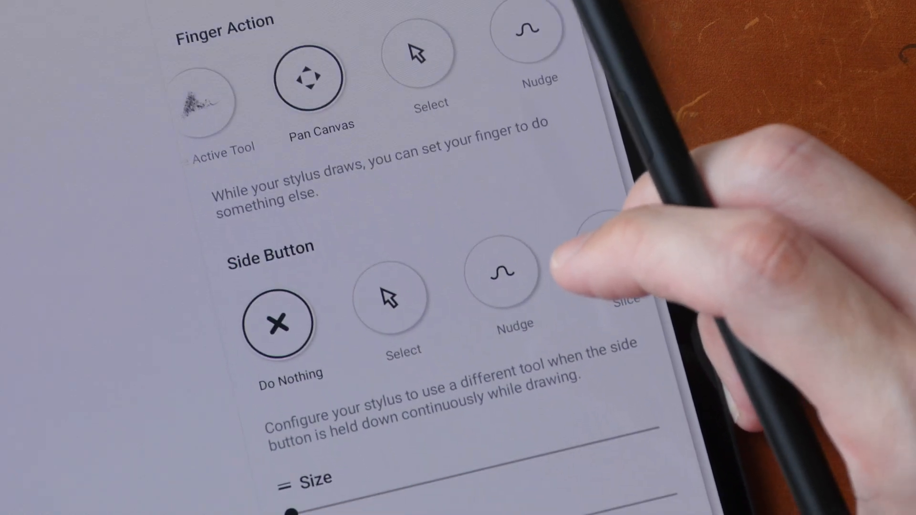
pyautogui.moveTo(602, 251)
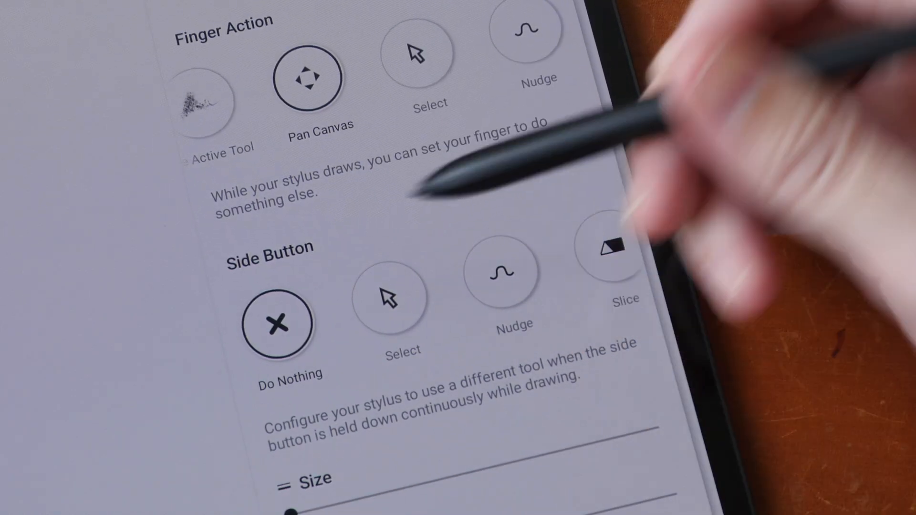
pyautogui.click(401, 308)
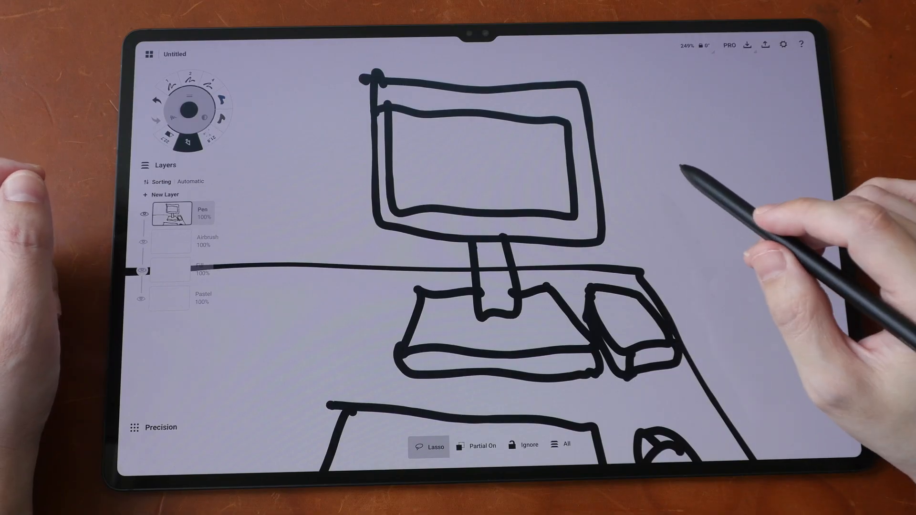
pyautogui.moveTo(701, 176)
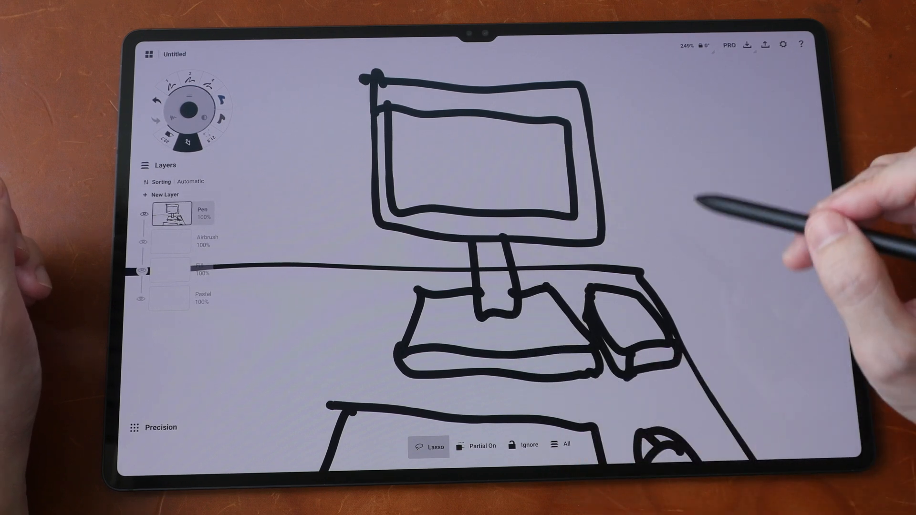
pyautogui.moveTo(701, 204)
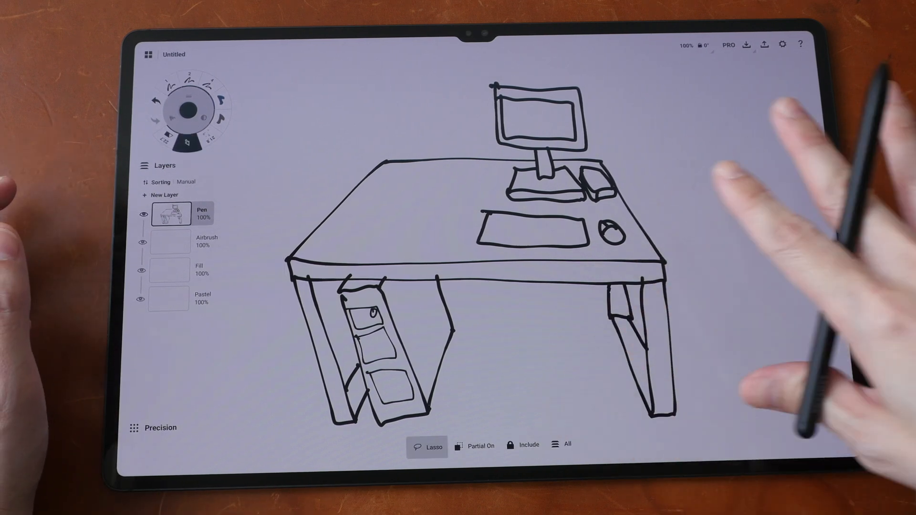
# Step: Scroll the Layers panel to reach the Sorting option for manual ordering
pyautogui.scroll(-3)
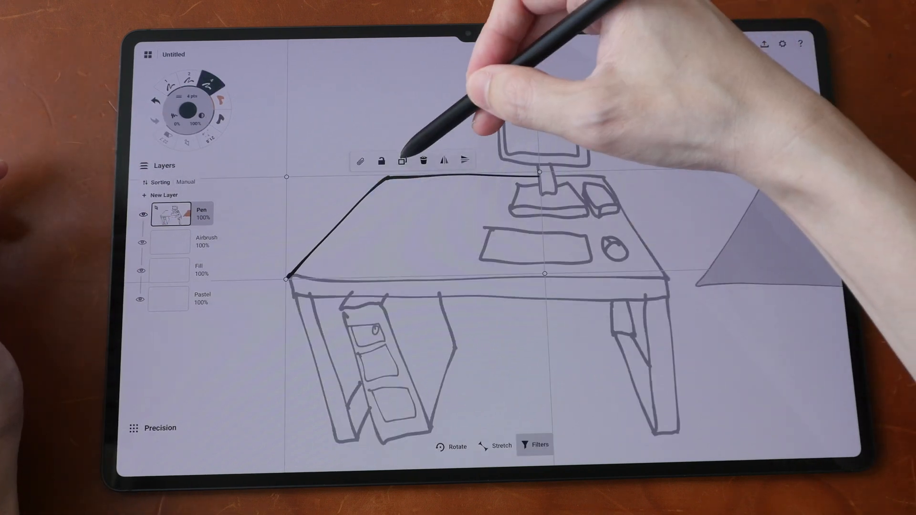
# Step: Select the tabletop's left edge stroke with the Lasso for adjustment
pyautogui.click(401, 161)
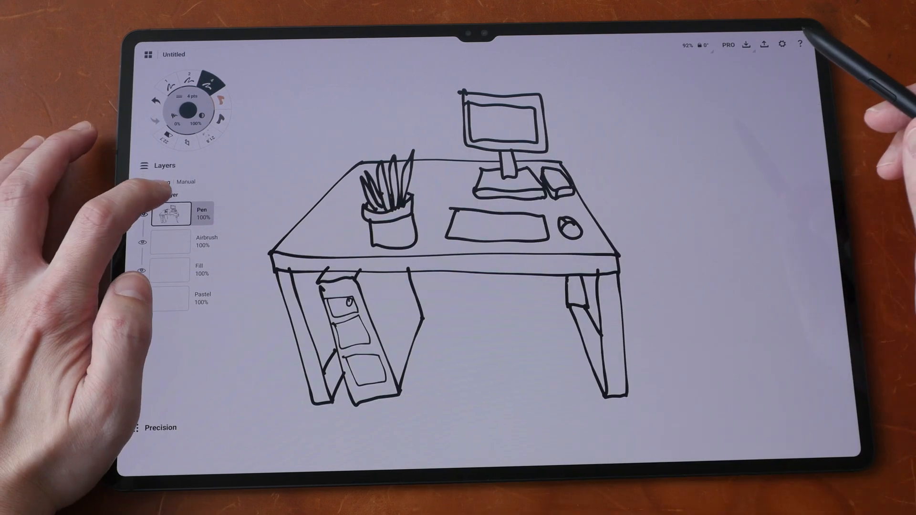
# Step: Add New Layer 1 above the Pen layer in the Layers panel
pyautogui.click(160, 194)
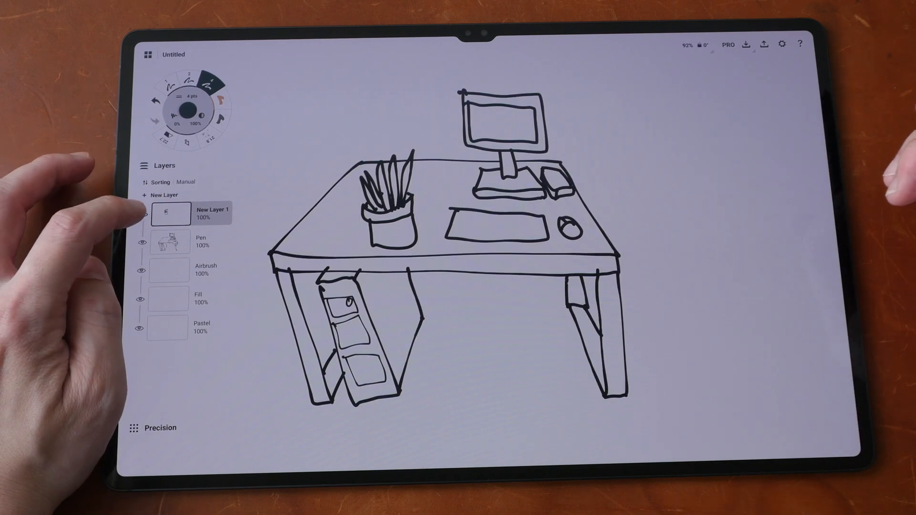
pyautogui.click(140, 213)
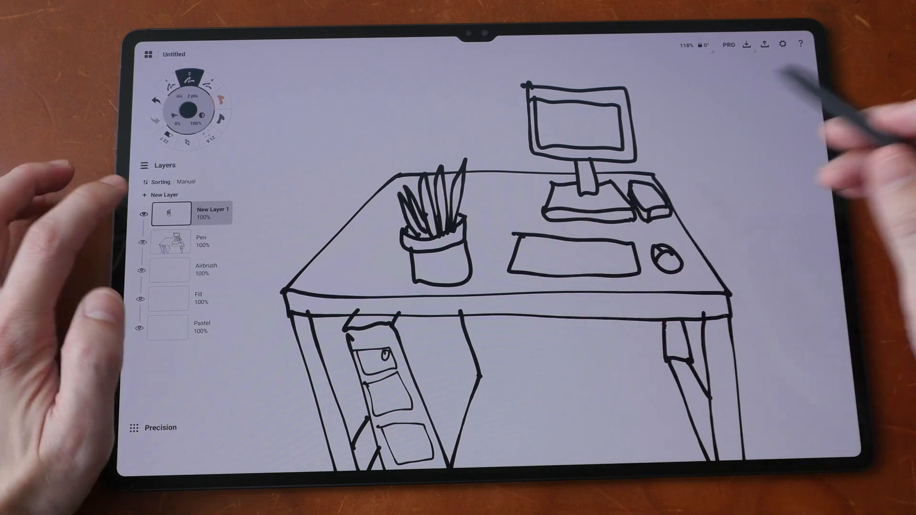
# Step: Select the Fill brush to colour the desk, monitor and keyboard
pyautogui.click(213, 212)
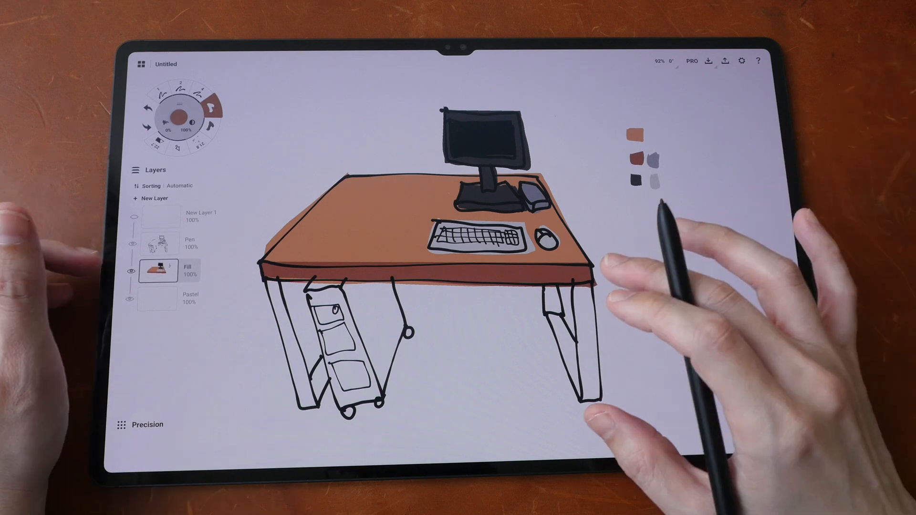
# Step: Show the Gestures settings with Tap & Hold and Two Finger Tap options
pyautogui.click(741, 61)
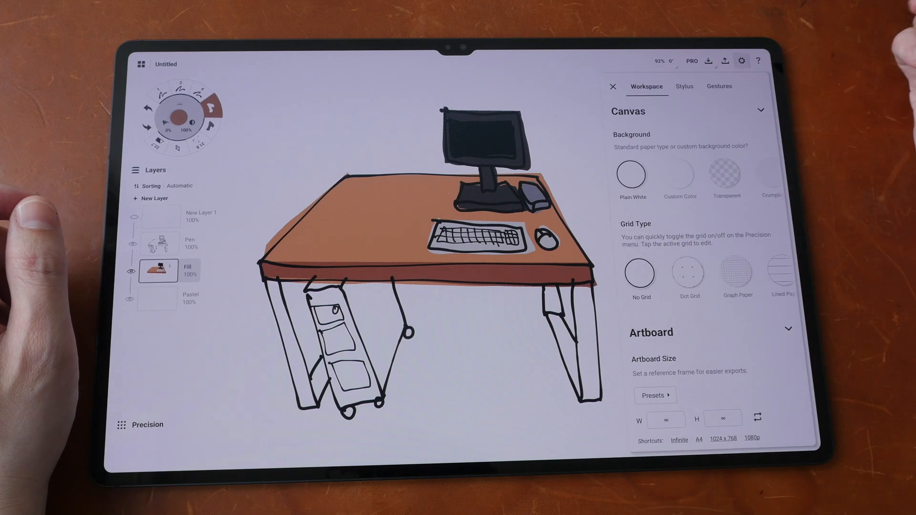
pyautogui.click(719, 86)
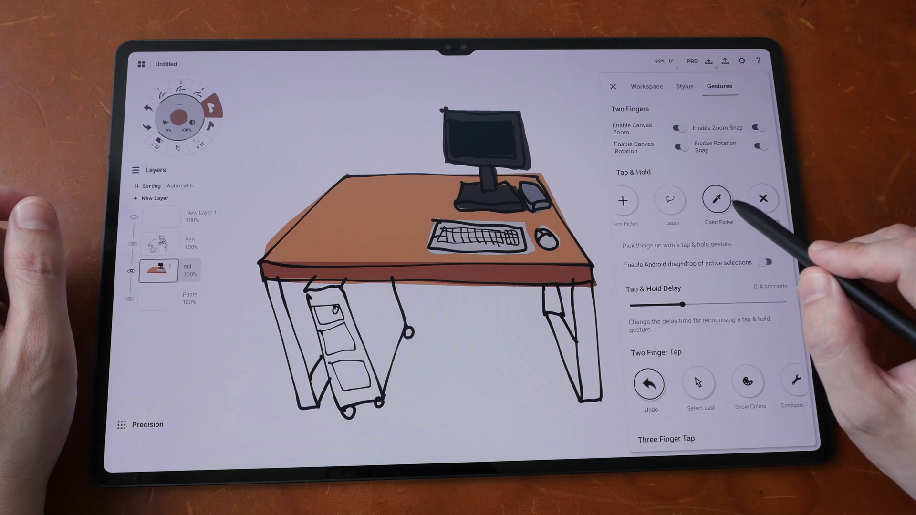
pyautogui.click(612, 85)
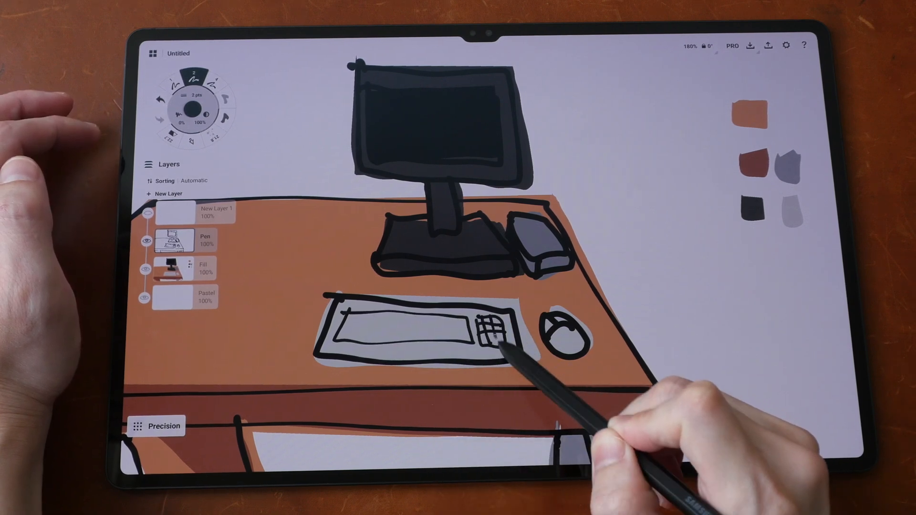
# Step: Draw key lines across the keyboard in black ink on the Pen layer
pyautogui.moveTo(462, 327); pyautogui.dragTo(362, 336)
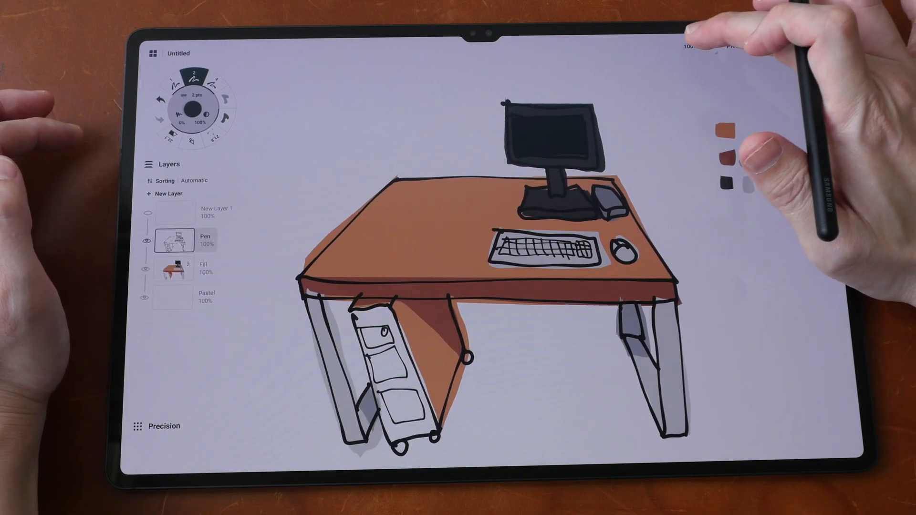
# Step: Enter a custom zoom value of 333% and confirm it
pyautogui.click(689, 46)
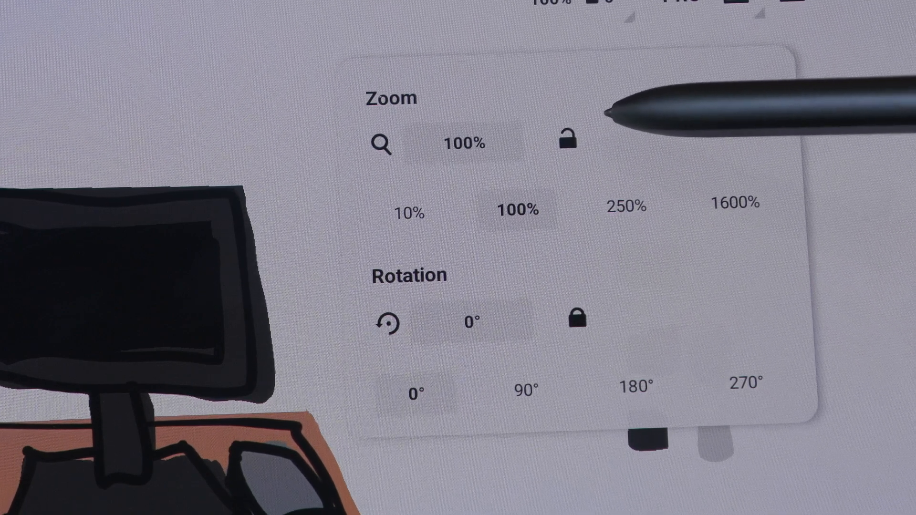
pyautogui.moveTo(701, 163)
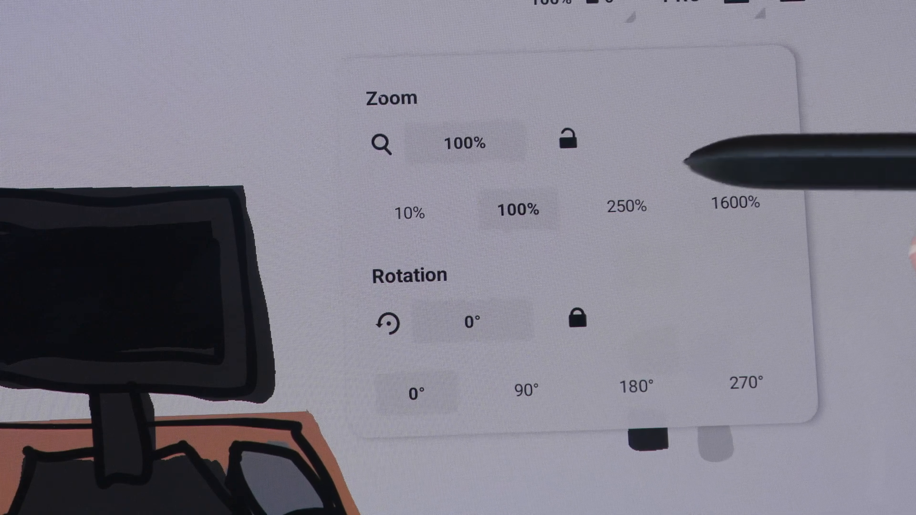
pyautogui.moveTo(689, 169)
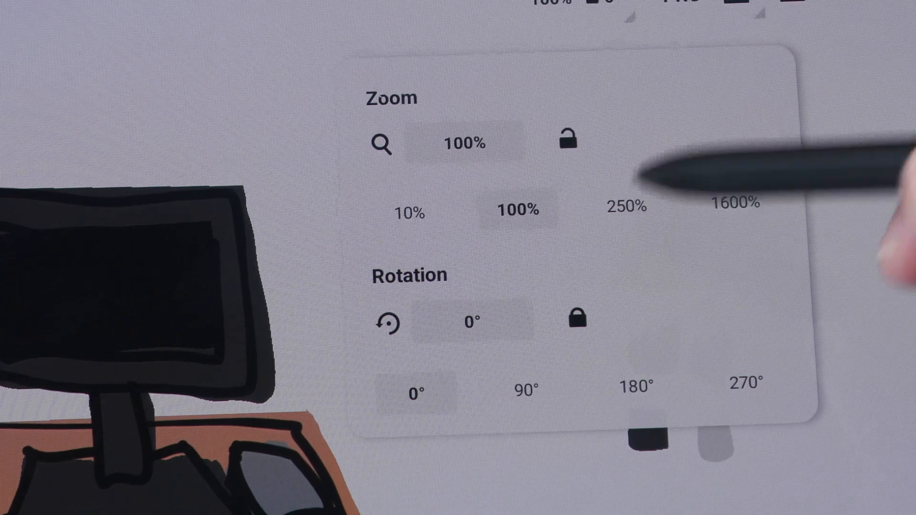
pyautogui.click(625, 208)
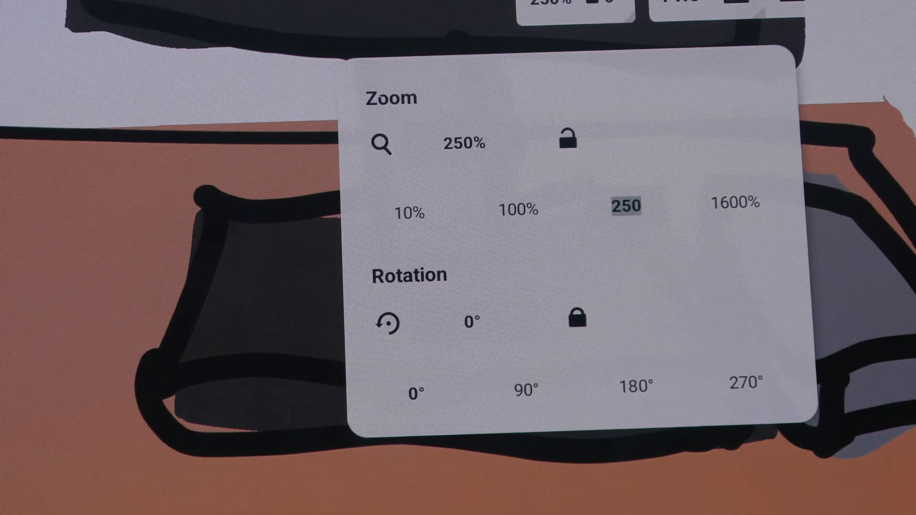
pyautogui.write('33')
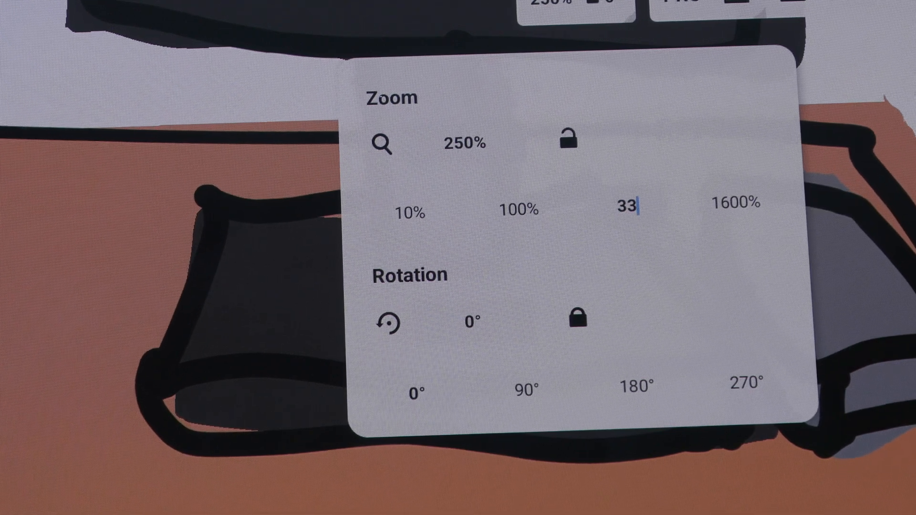
pyautogui.write('3')
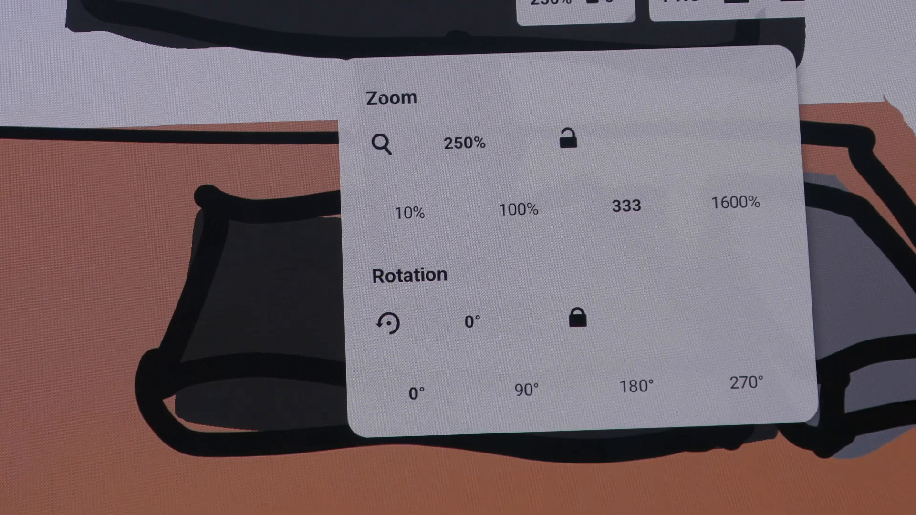
pyautogui.click(624, 206)
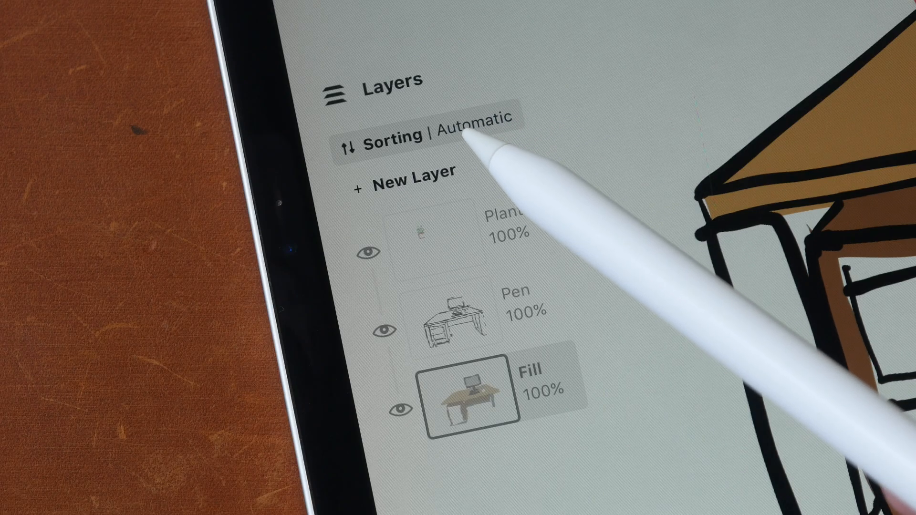
pyautogui.moveTo(526, 146)
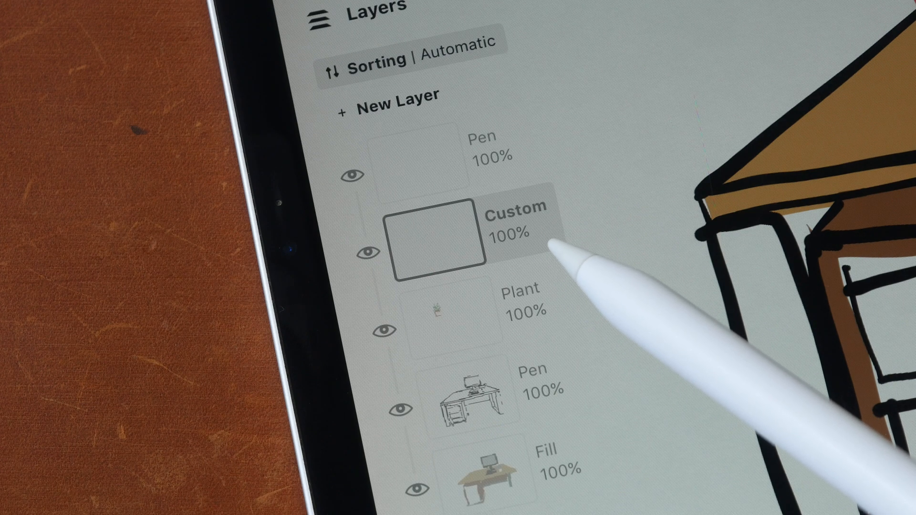
pyautogui.moveTo(543, 210)
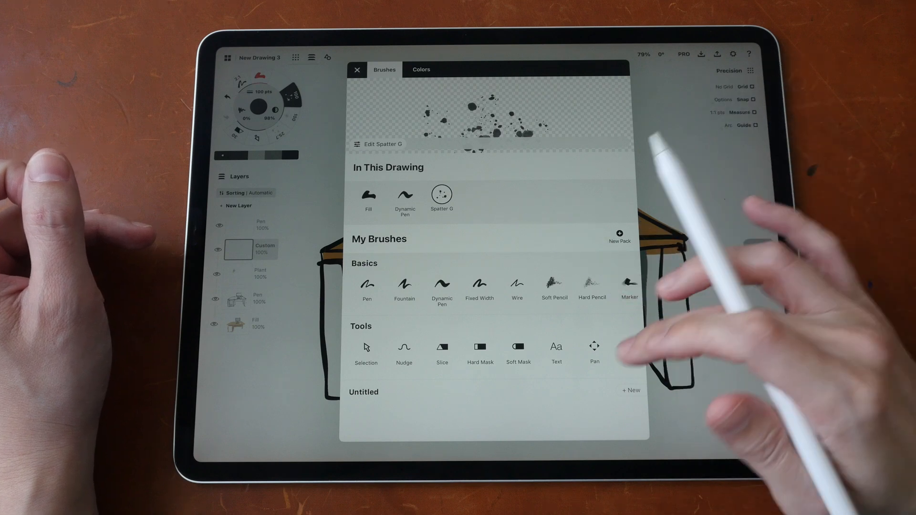
# Step: Choose Spatter 7 from the Waterful brush pack and show its settings
pyautogui.scroll(-3)
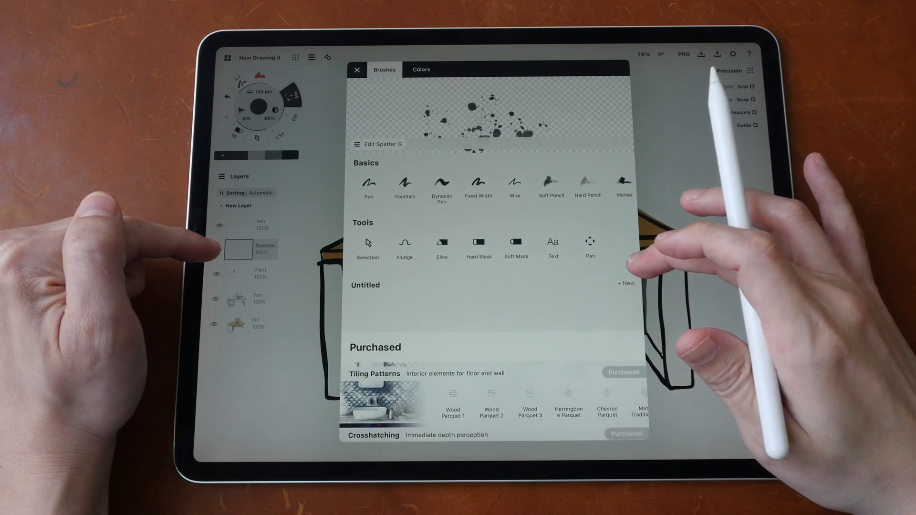
pyautogui.scroll(-3)
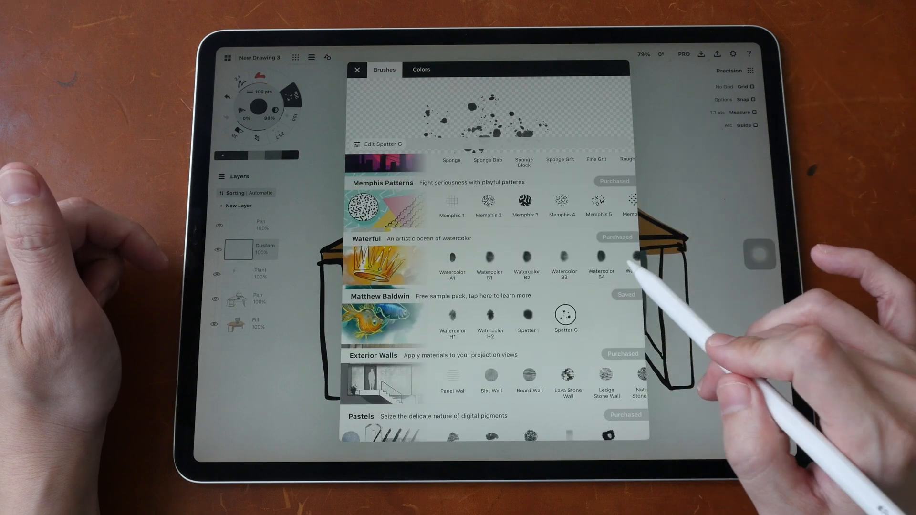
pyautogui.hscroll(3)
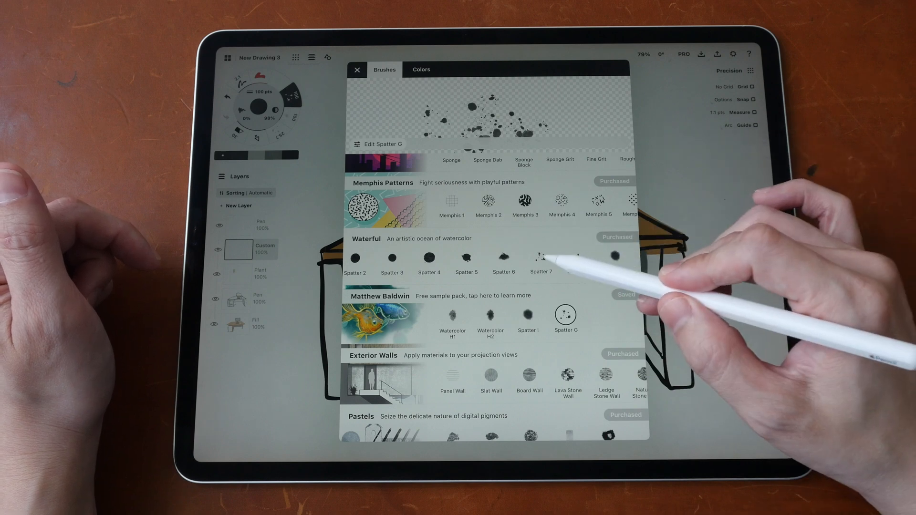
pyautogui.click(540, 258)
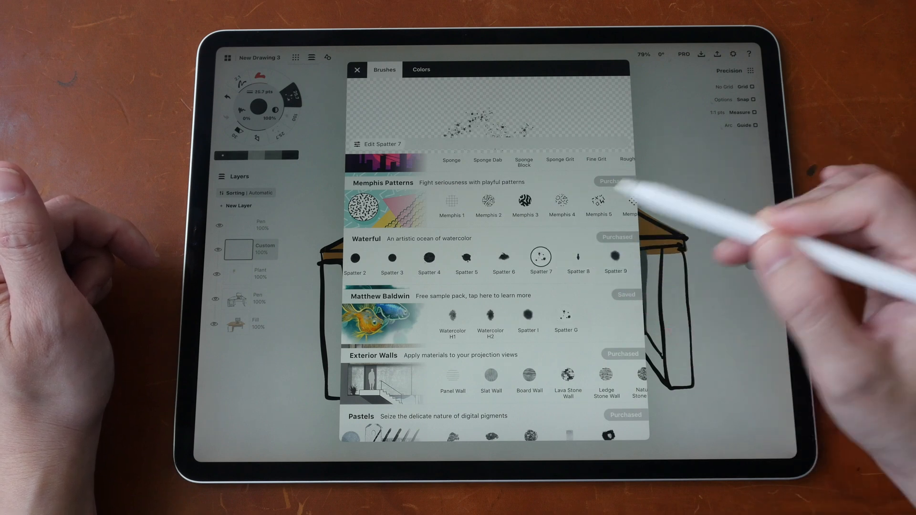
pyautogui.click(381, 144)
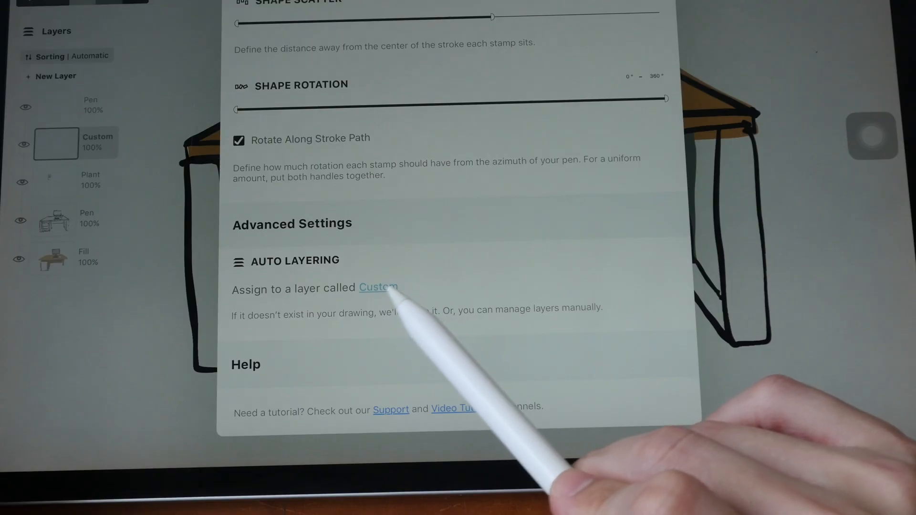
# Step: Rename the Spatter 7 brush's auto-layer to 'WC Spatter' in Advanced Settings
pyautogui.click(378, 287)
pyautogui.write('WC Sp')
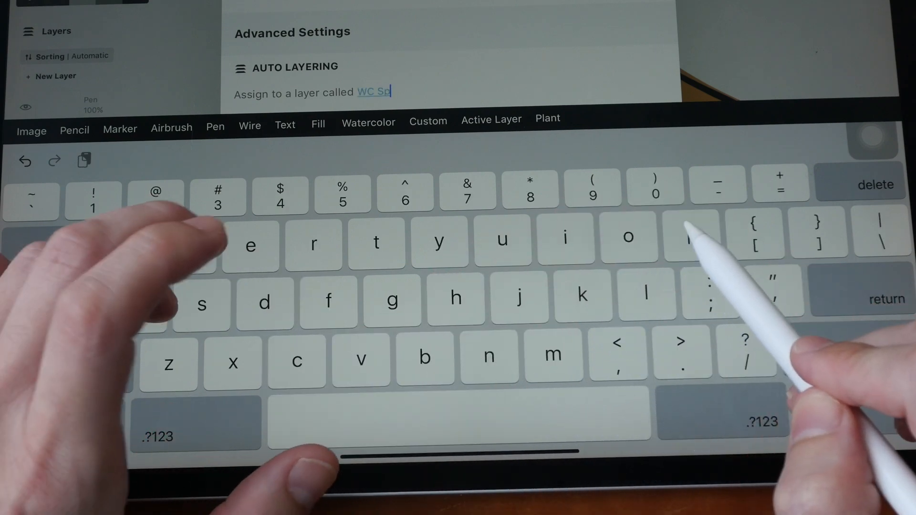
pyautogui.write('atter')
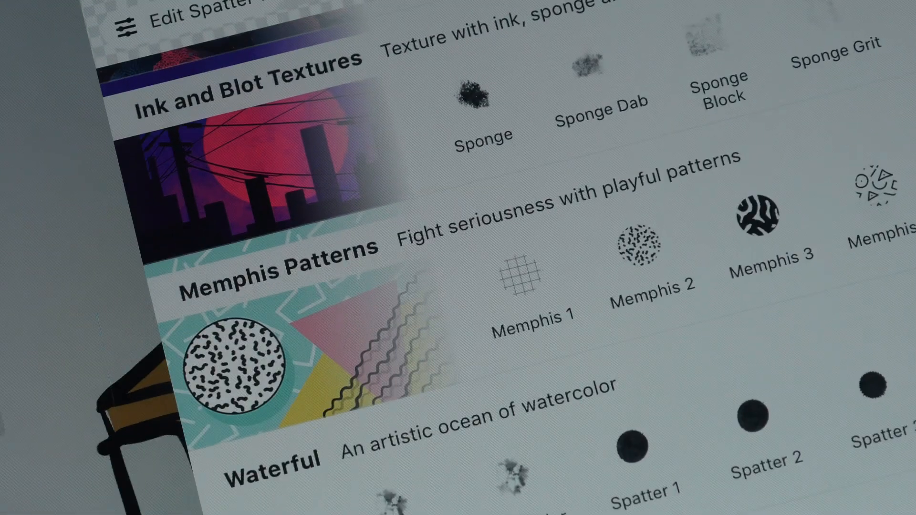
pyautogui.scroll(3)
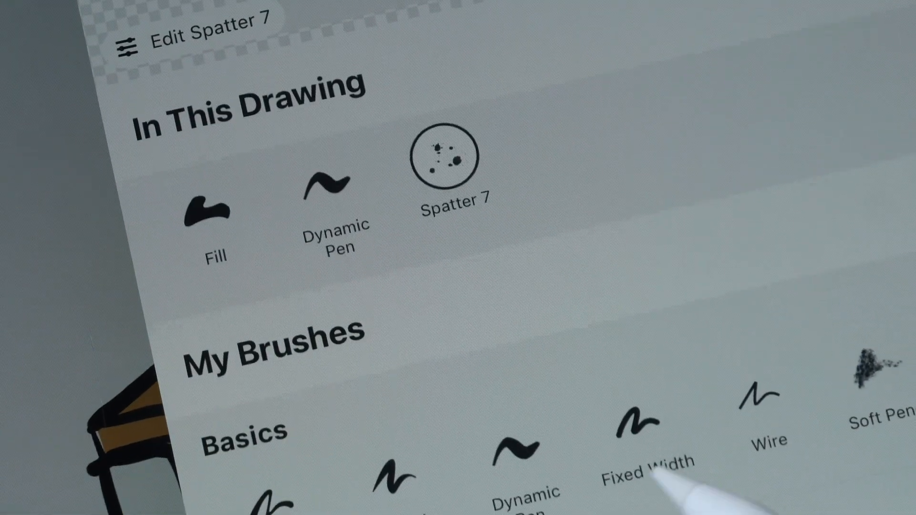
pyautogui.scroll(-3)
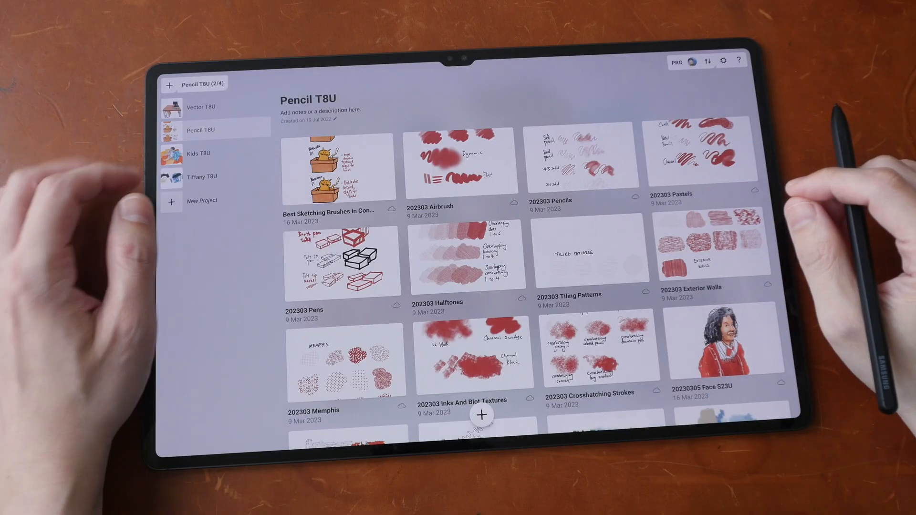
# Step: From the Pencil T8U gallery, open the 20230301 Corner Cafe drawing
pyautogui.click(201, 106)
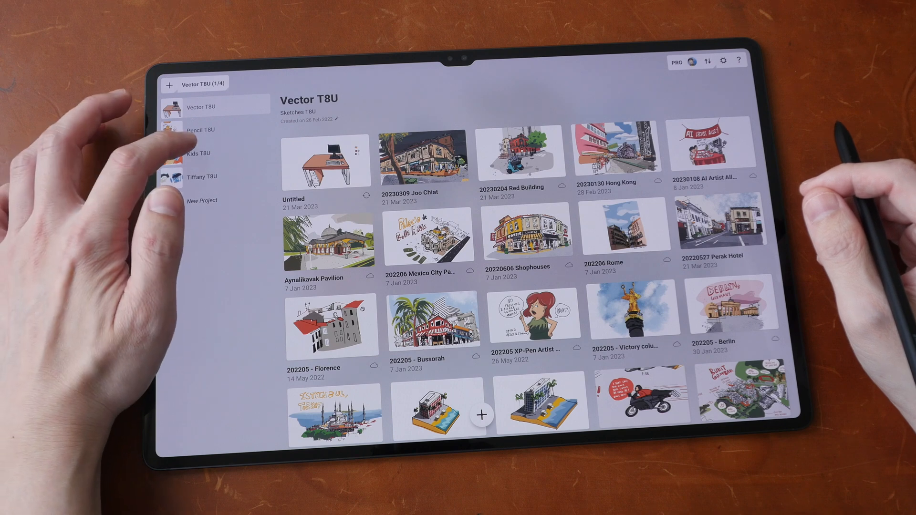
pyautogui.click(203, 129)
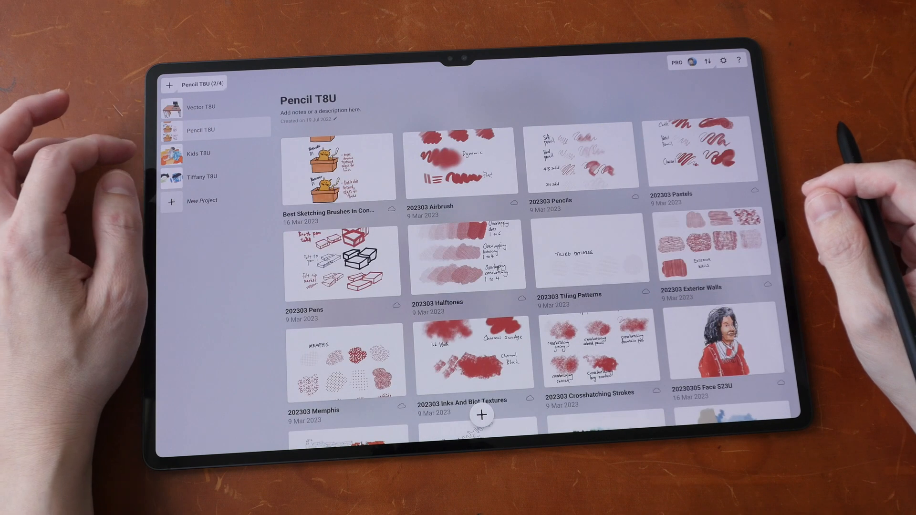
pyautogui.scroll(-3)
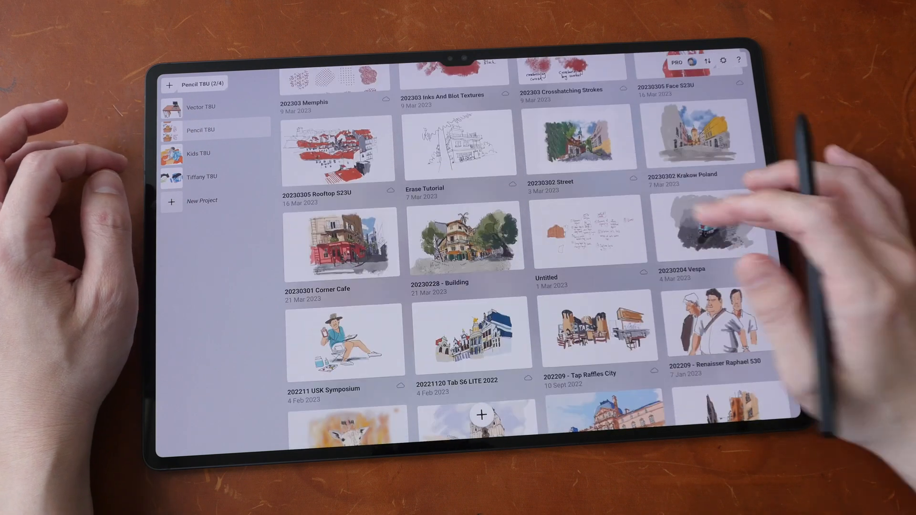
pyautogui.click(340, 242)
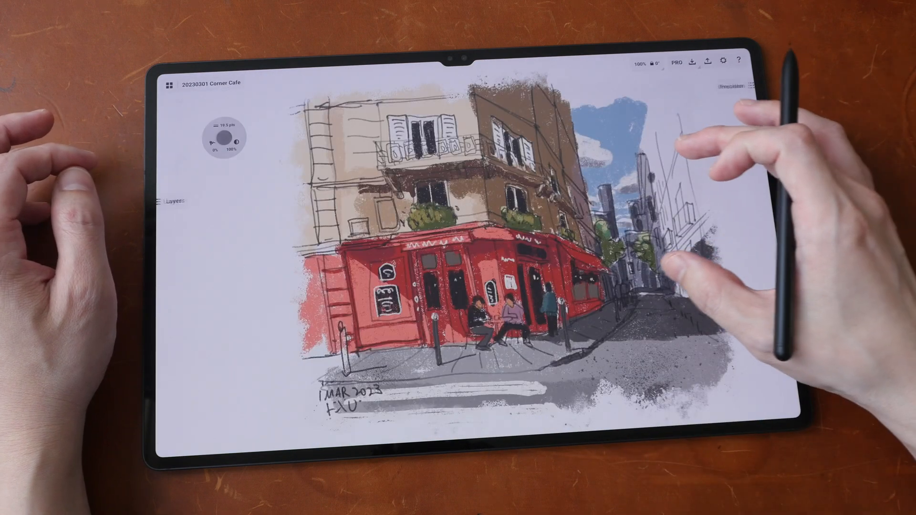